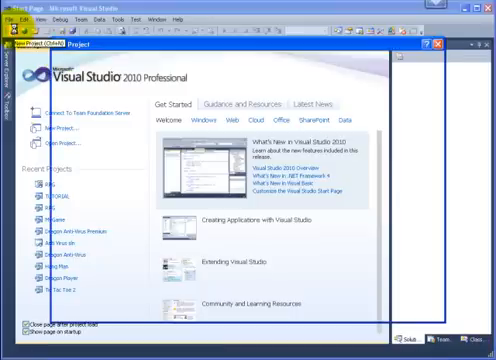
Step: Create a Visual Basic Windows Forms Application project named 'tutorial 2'
left_click(58, 130)
type("tutorial 2")
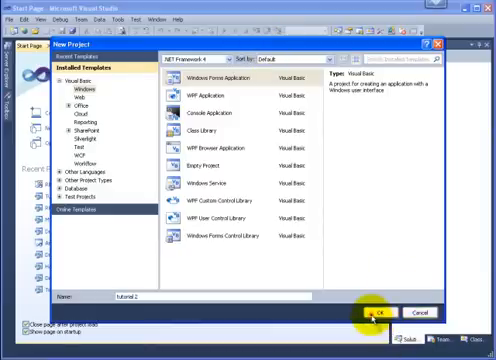
left_click(376, 311)
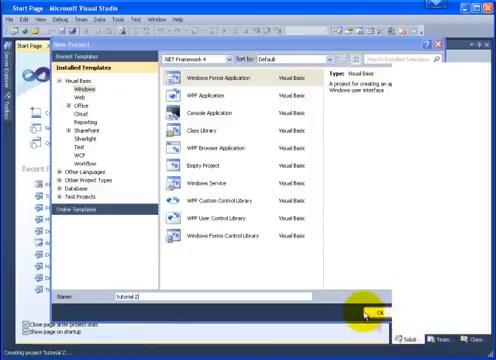
Step: Open My Project to show the tutorial 2 Application properties page
left_click(377, 314)
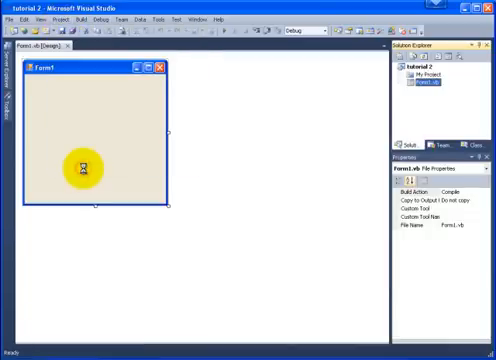
left_click(155, 66)
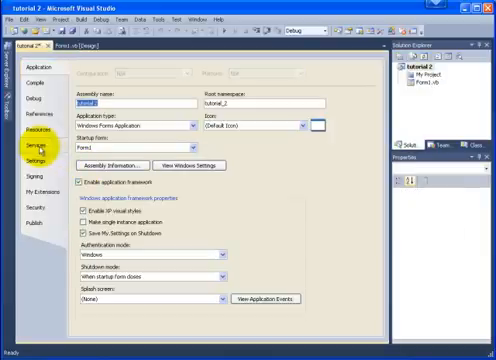
Step: Switch to the Resources page and expand the Add Resource dropdown
left_click(44, 132)
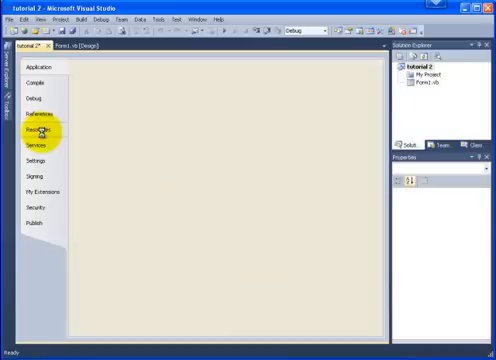
left_click(39, 131)
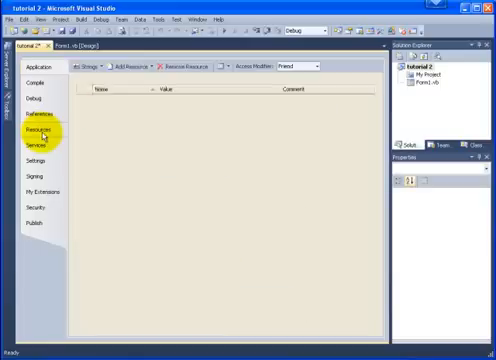
left_click(130, 64)
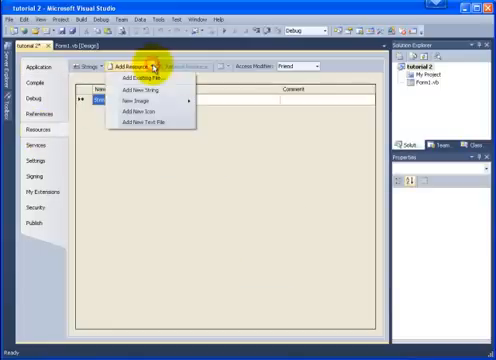
mouse_move(150, 78)
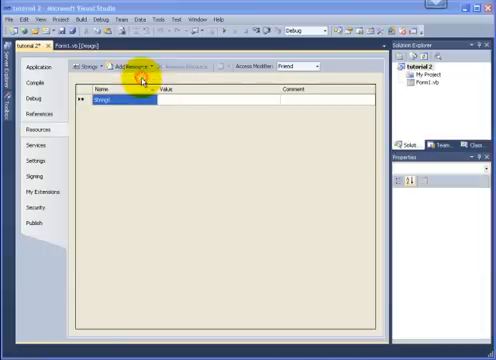
Step: Add the existing file YuGiOh5d from the Songs folder, filtered to Audio (*.wav)
left_click(130, 66)
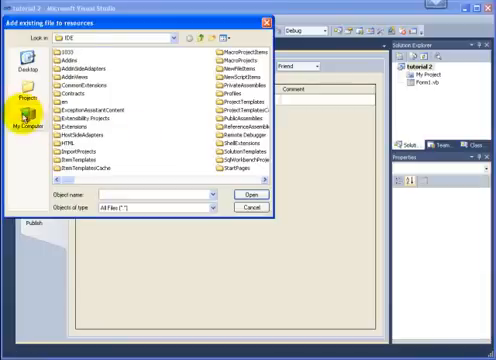
left_click(30, 117)
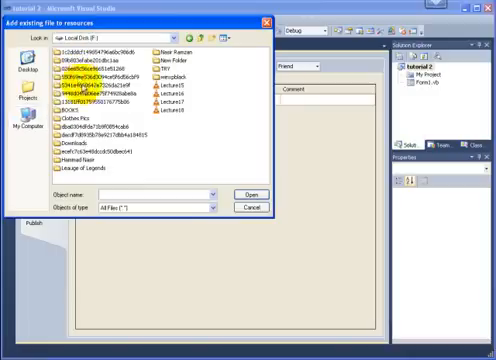
double_click(78, 160)
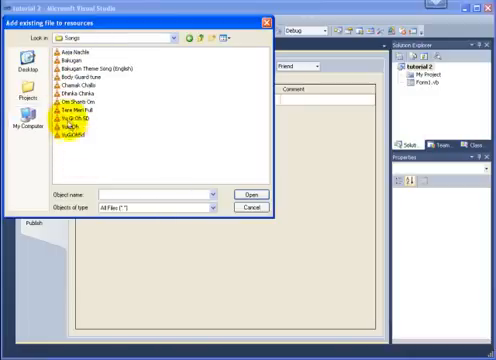
left_click(209, 207)
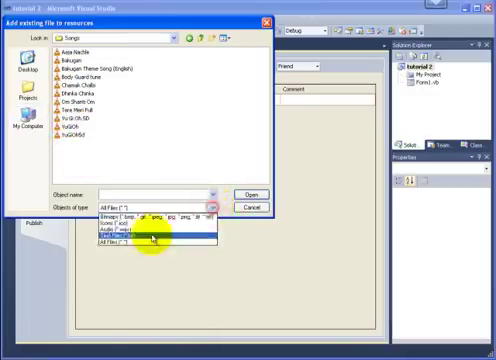
left_click(146, 241)
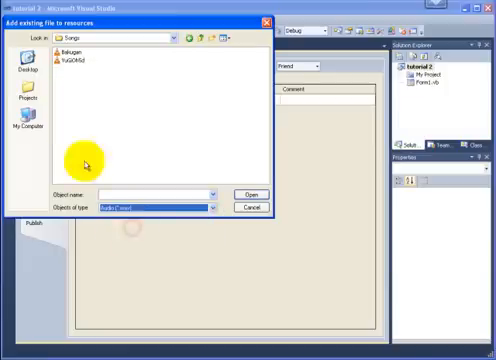
left_click(66, 62)
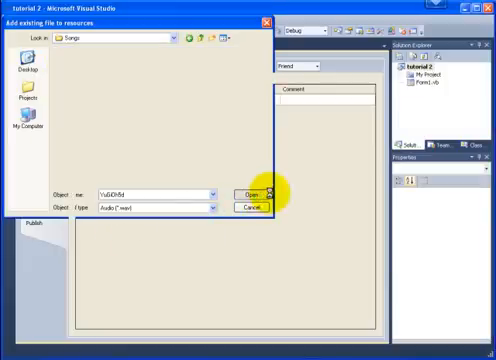
left_click(249, 192)
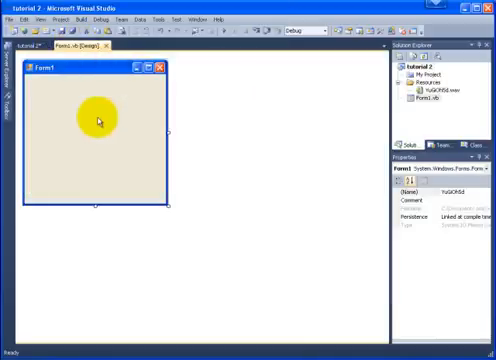
Step: Double-click Form1 in the designer to generate the empty Form1_Load handler
left_click(96, 118)
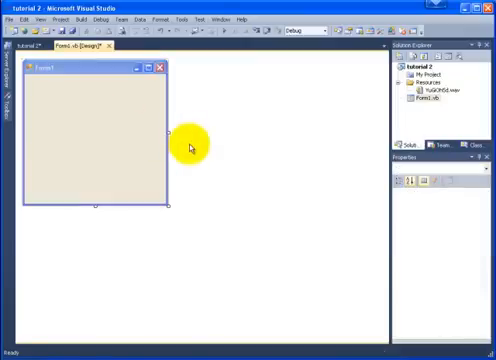
double_click(95, 145)
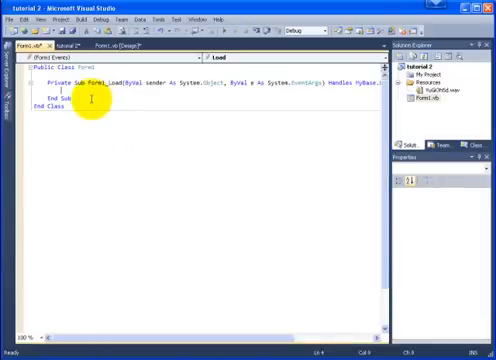
Step: Write My.Computer.Audio.Play(My.Resources.YuGiOh5d, AudioPlayMode.BackgroundLoop) in Form1_Load
type("My.")
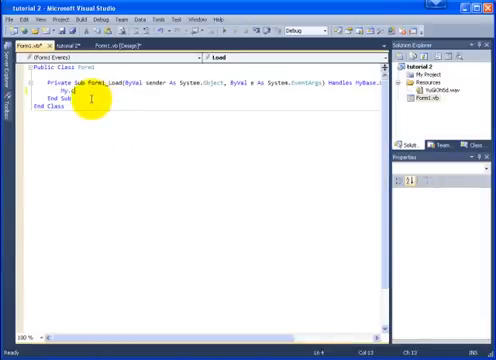
type("Computer.Audio.Play(")
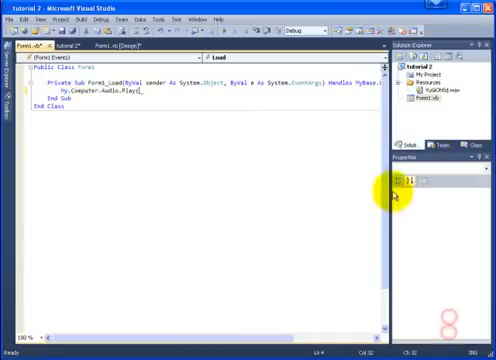
mouse_move(293, 161)
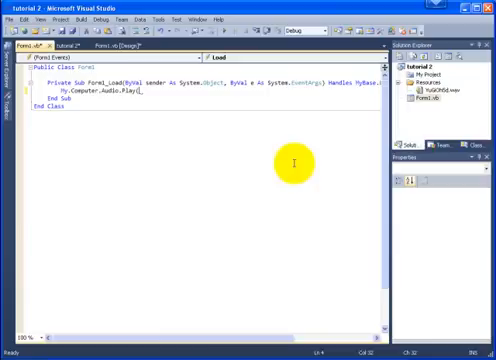
type("(")
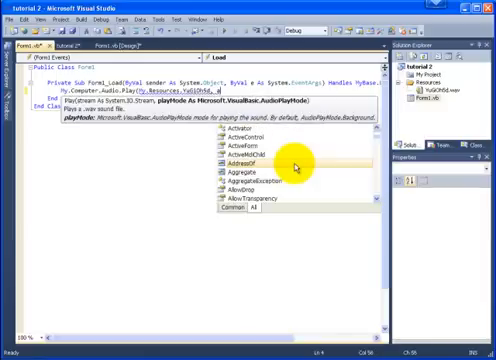
scroll("up", 3)
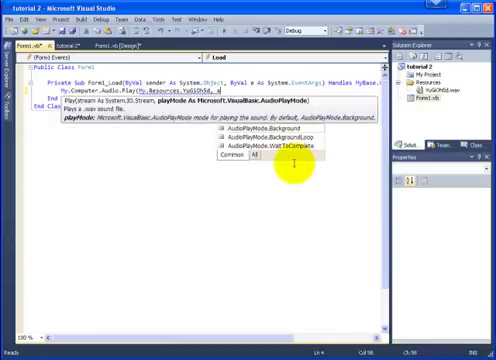
scroll("down", 3)
type("AudioPlayMode.BackgroundLoop)")
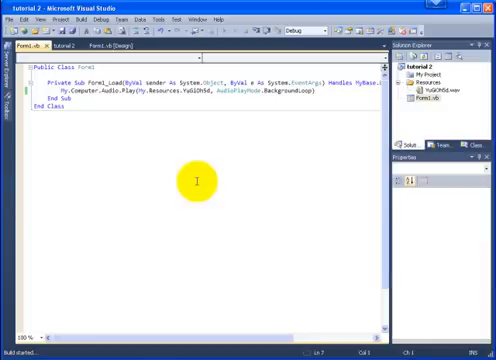
mouse_move(178, 162)
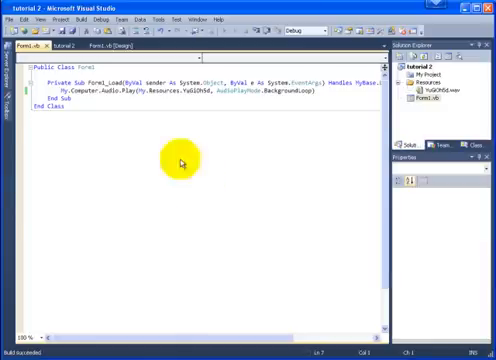